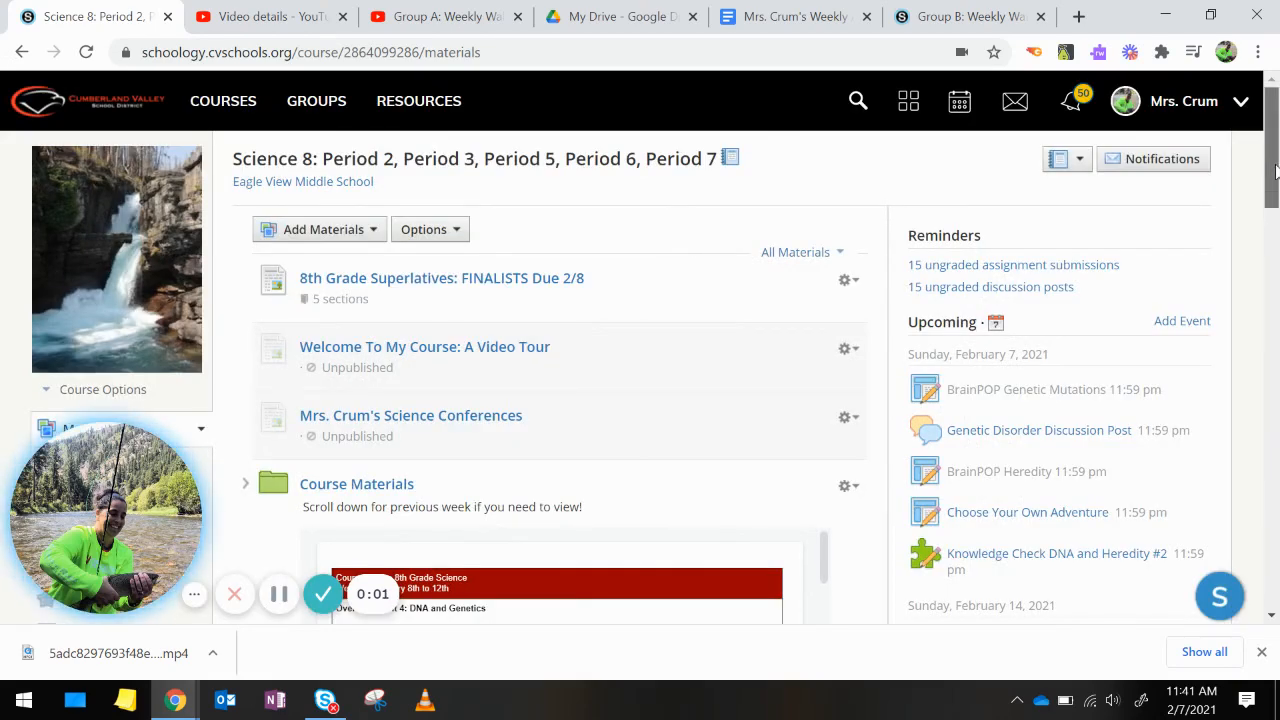
scroll(down, 3)
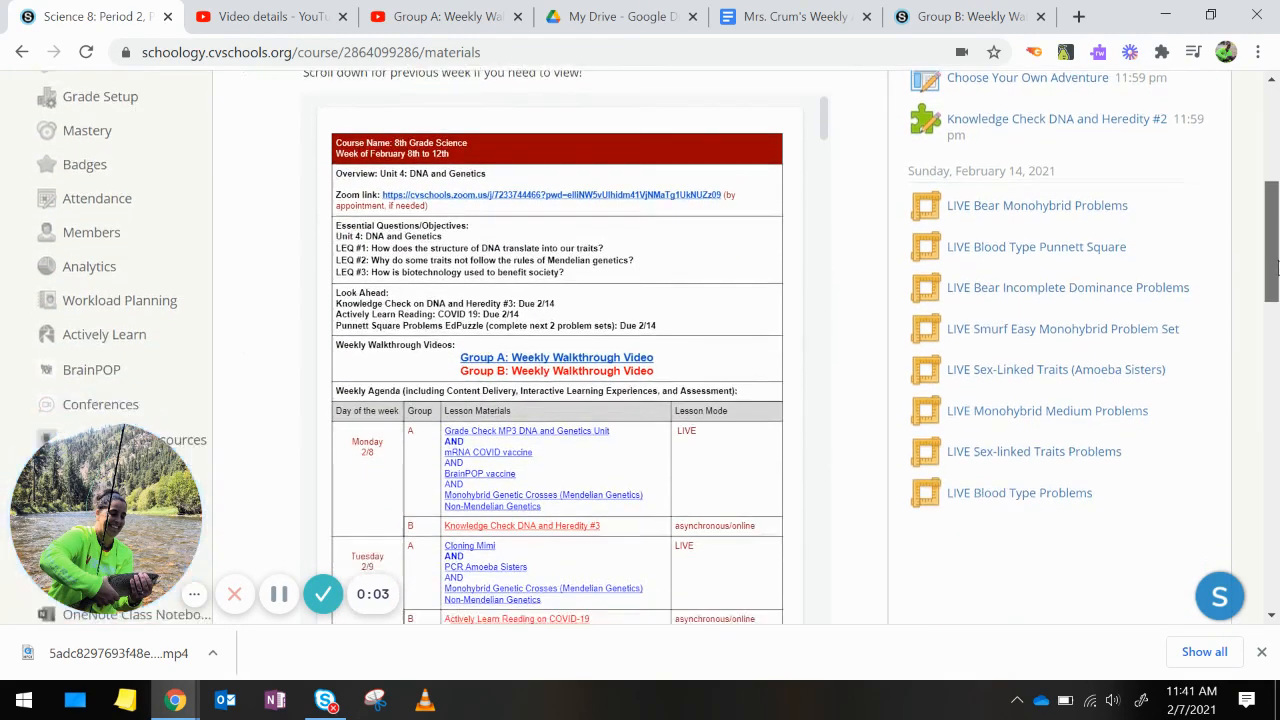
scroll(down, 3)
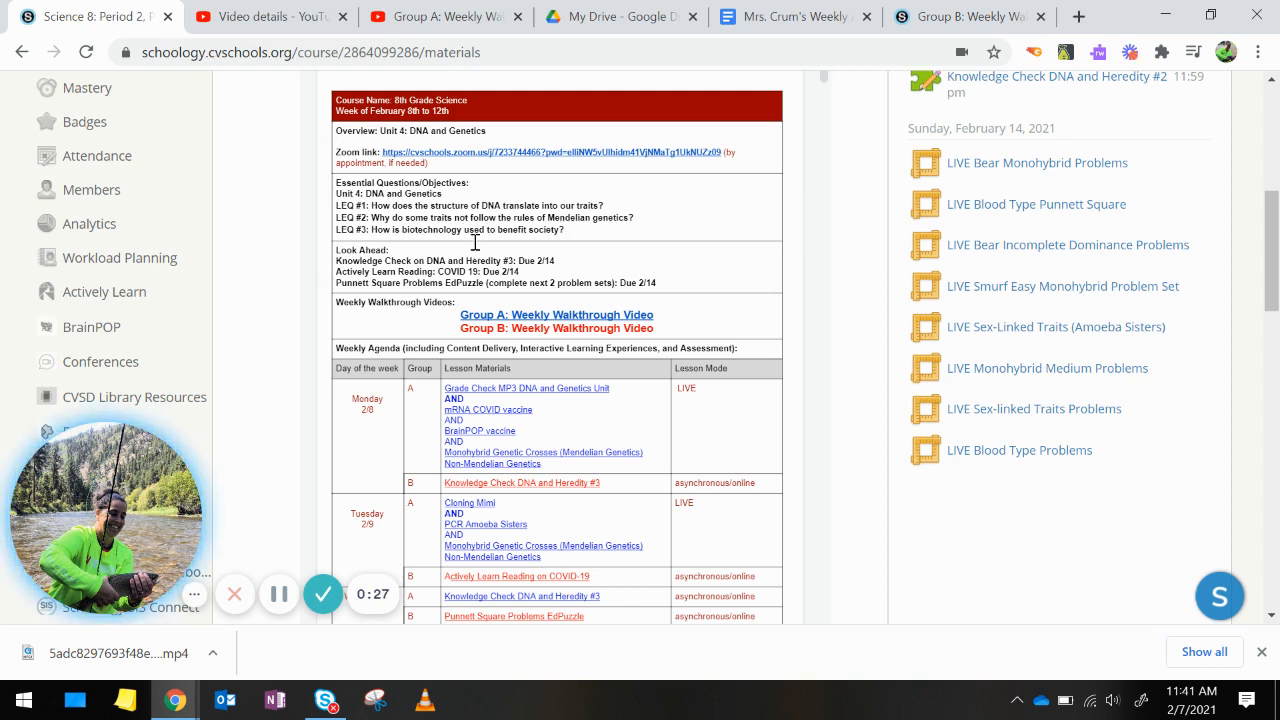
mouse_move(609, 253)
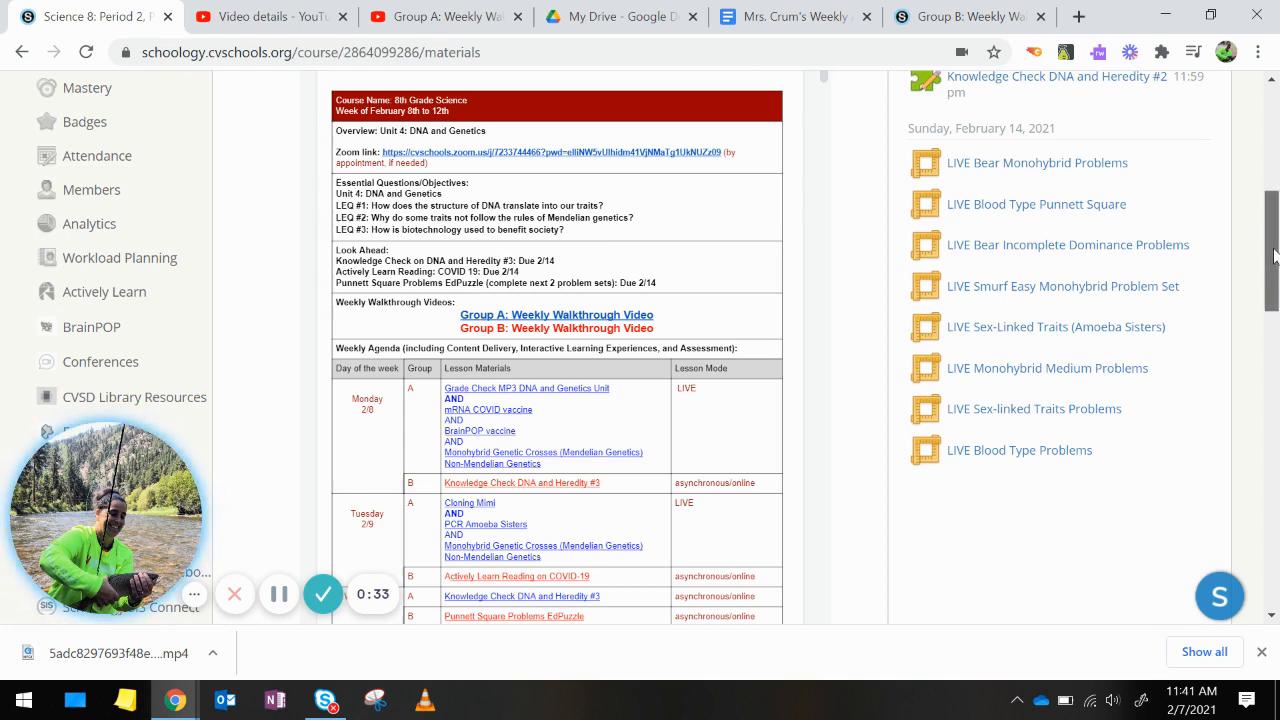
scroll(down, 3)
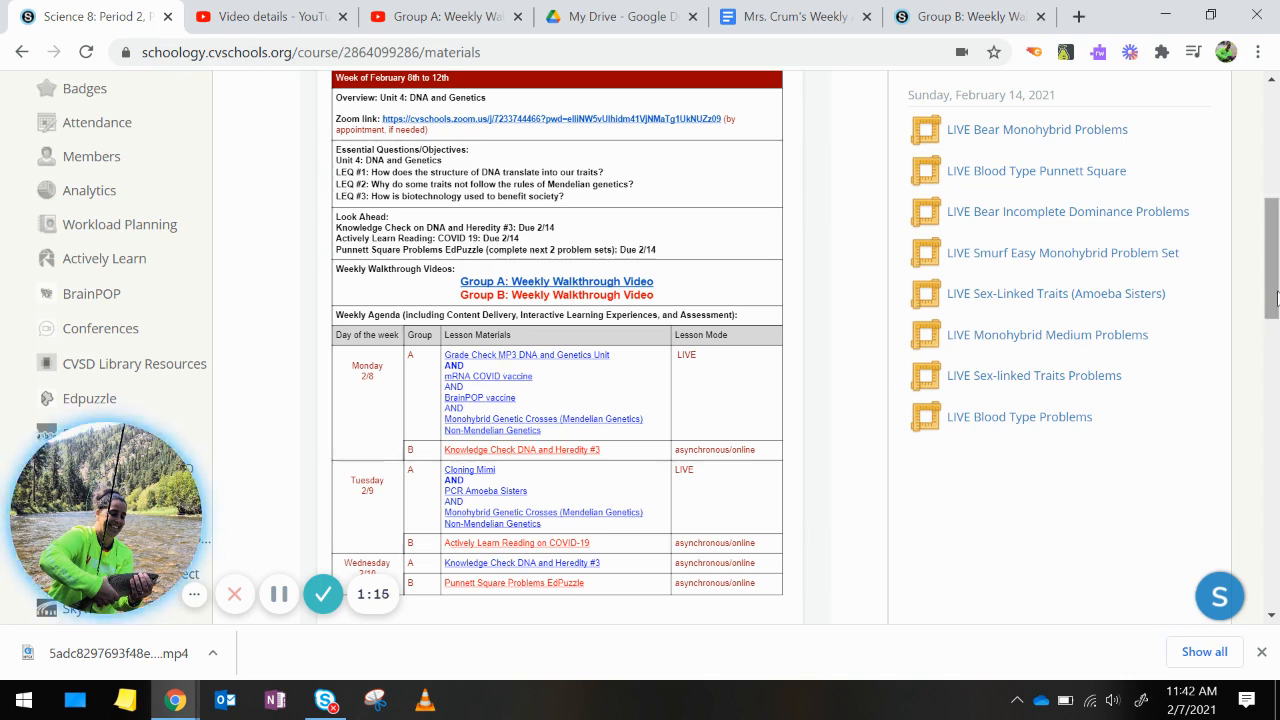
scroll(down, 3)
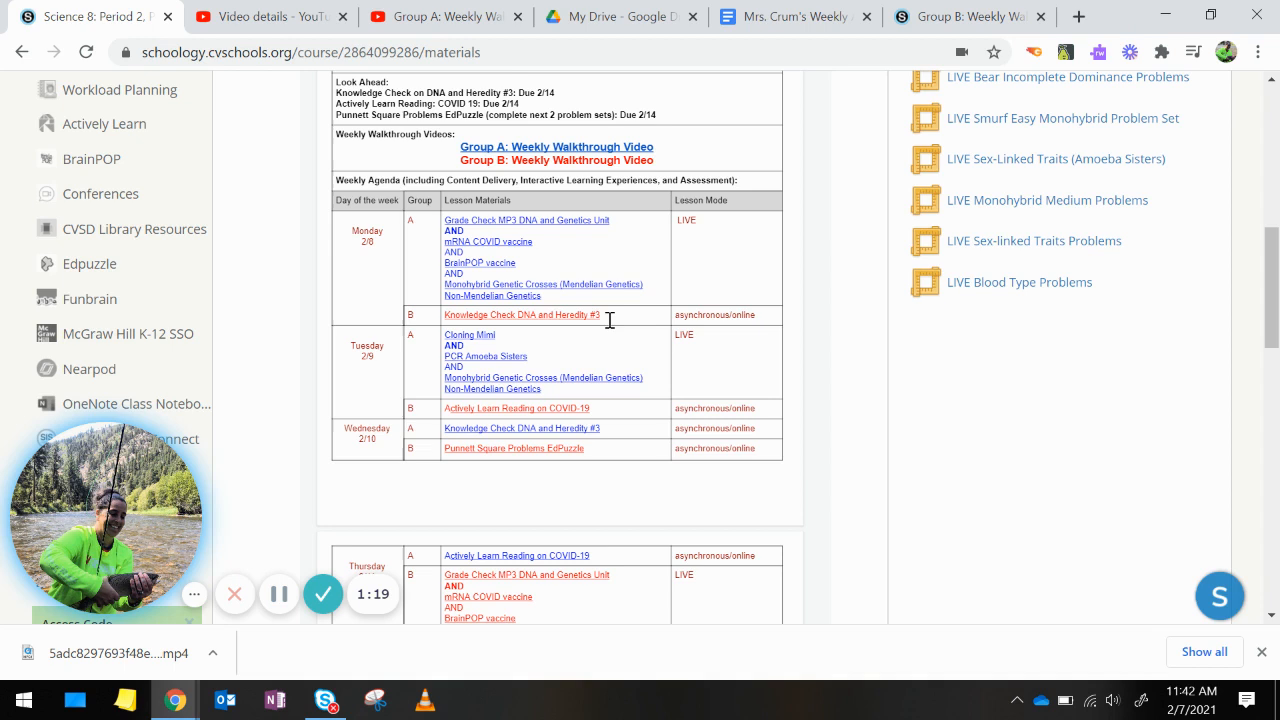
mouse_move(574, 357)
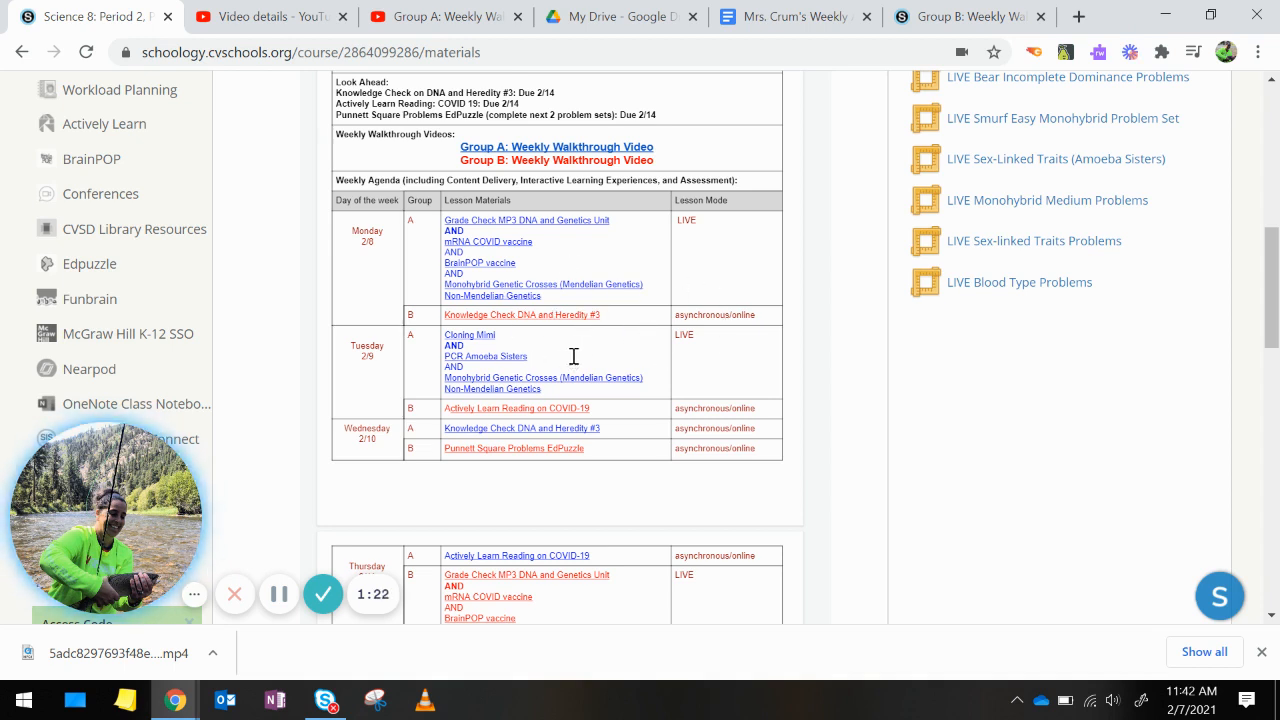
mouse_move(551, 335)
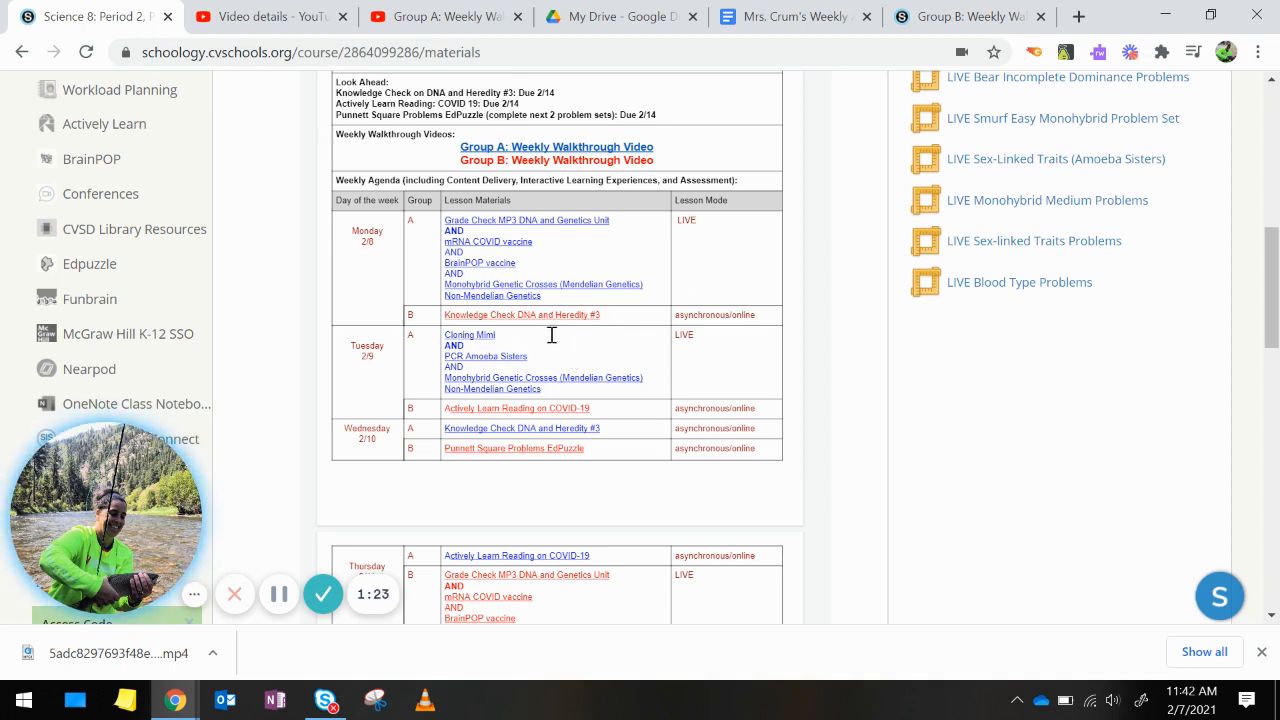
mouse_move(548, 330)
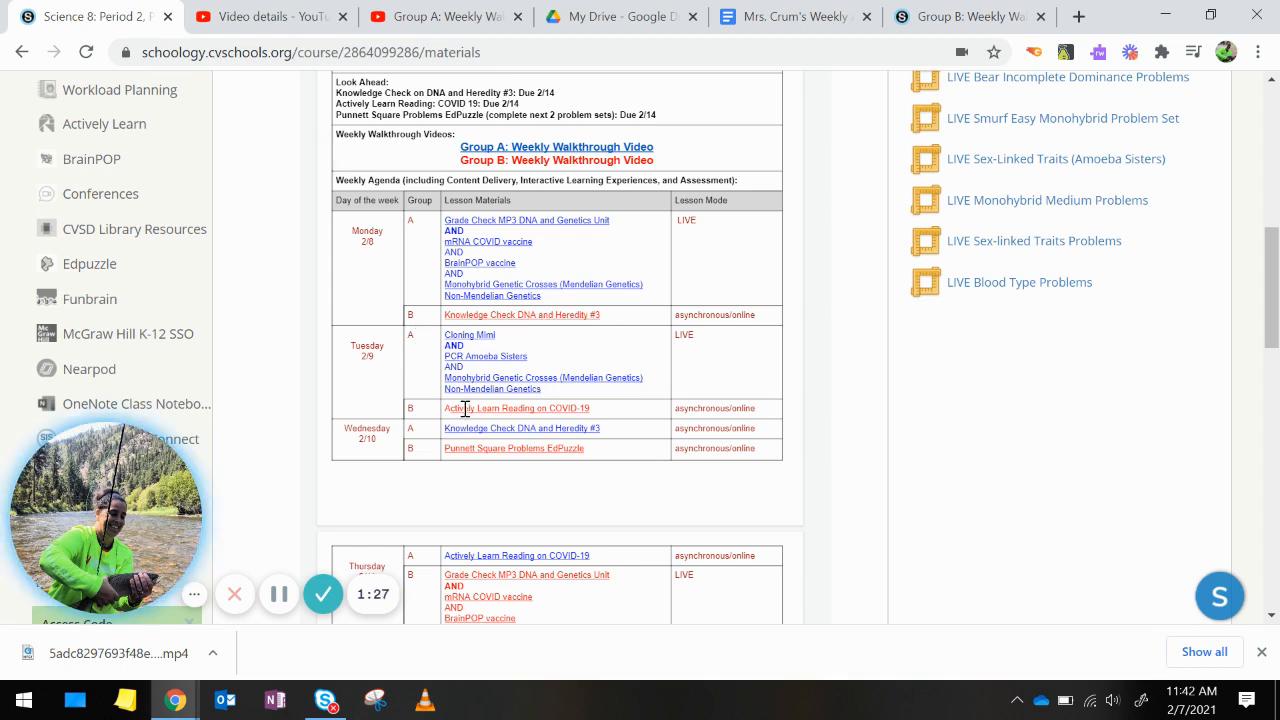
mouse_move(1000, 345)
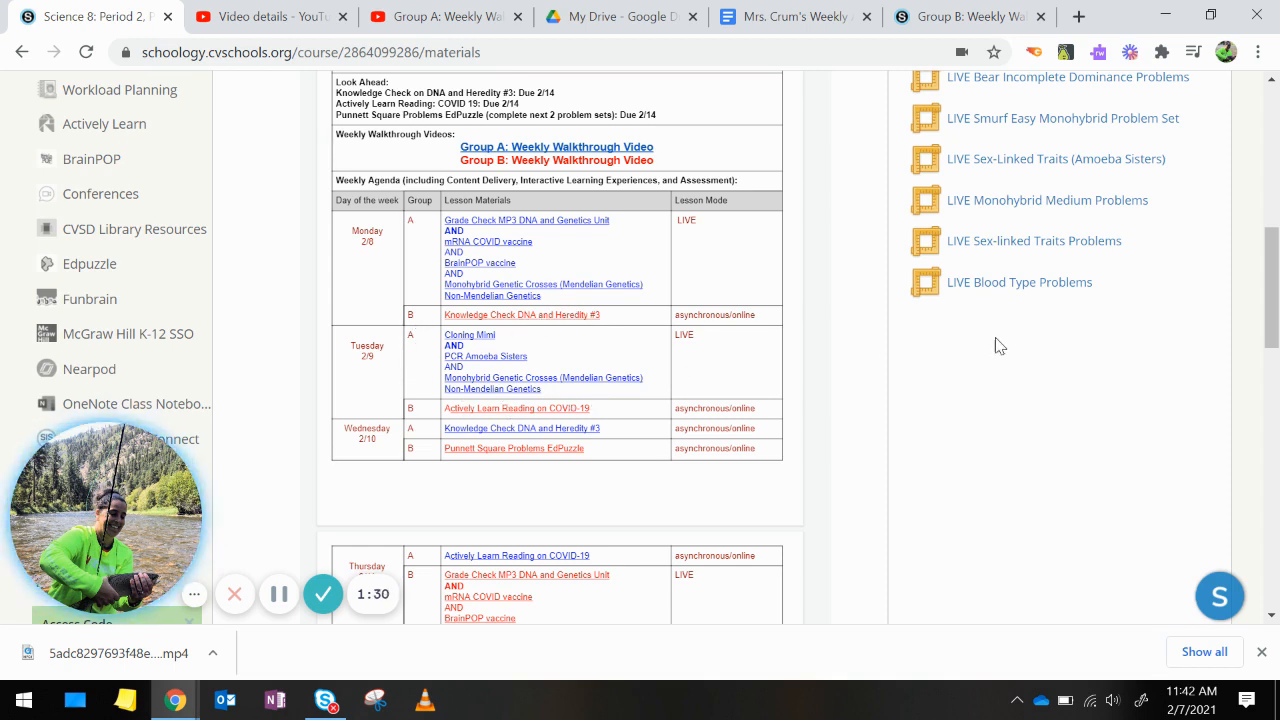
scroll(down, 3)
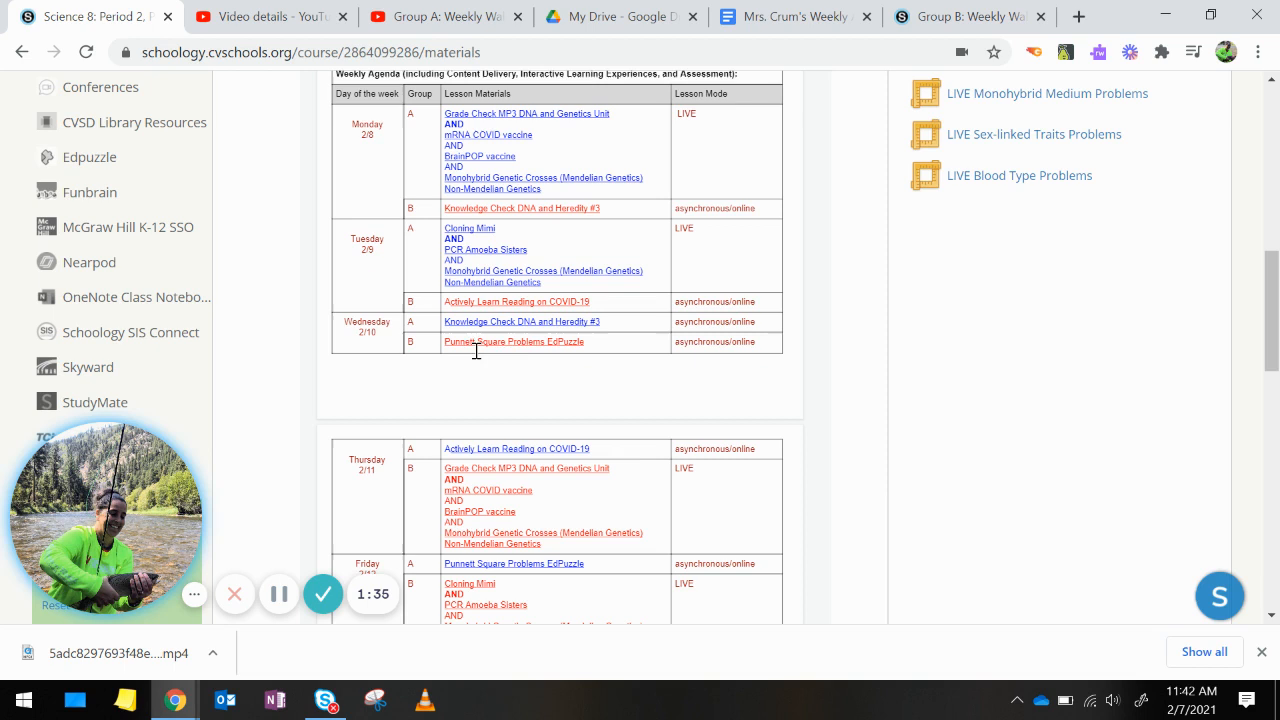
mouse_move(536, 354)
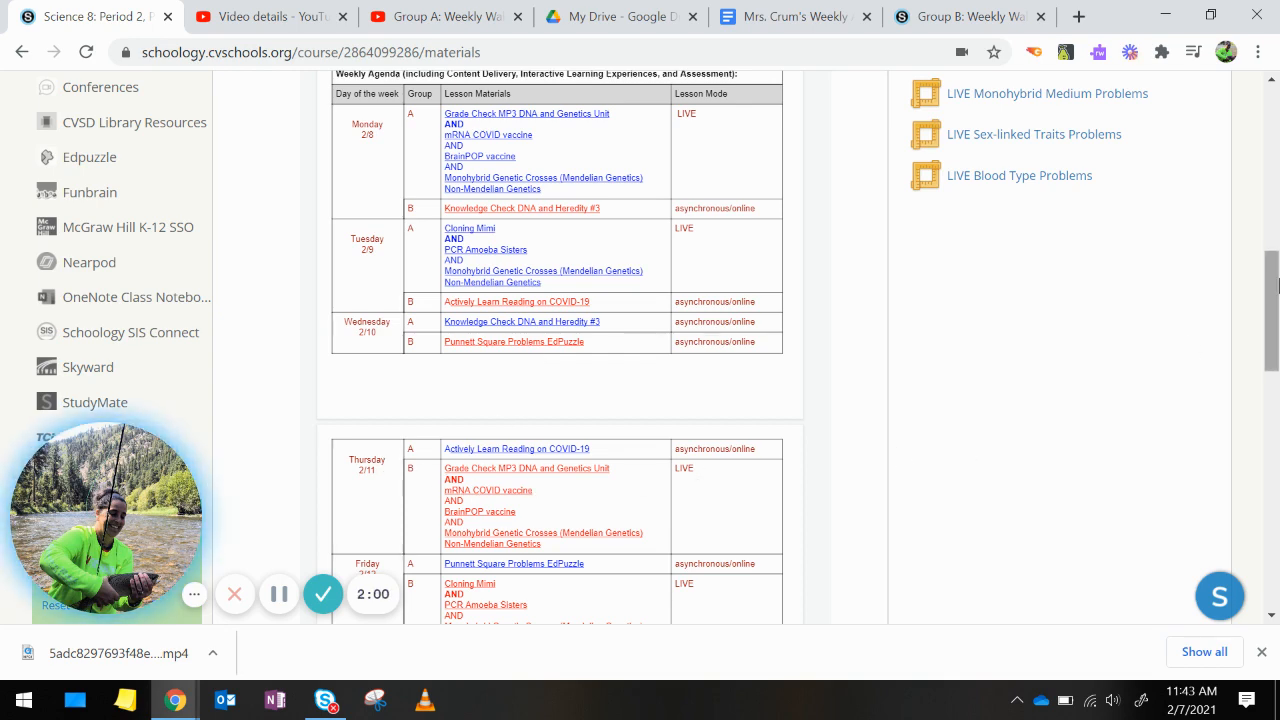
scroll(down, 3)
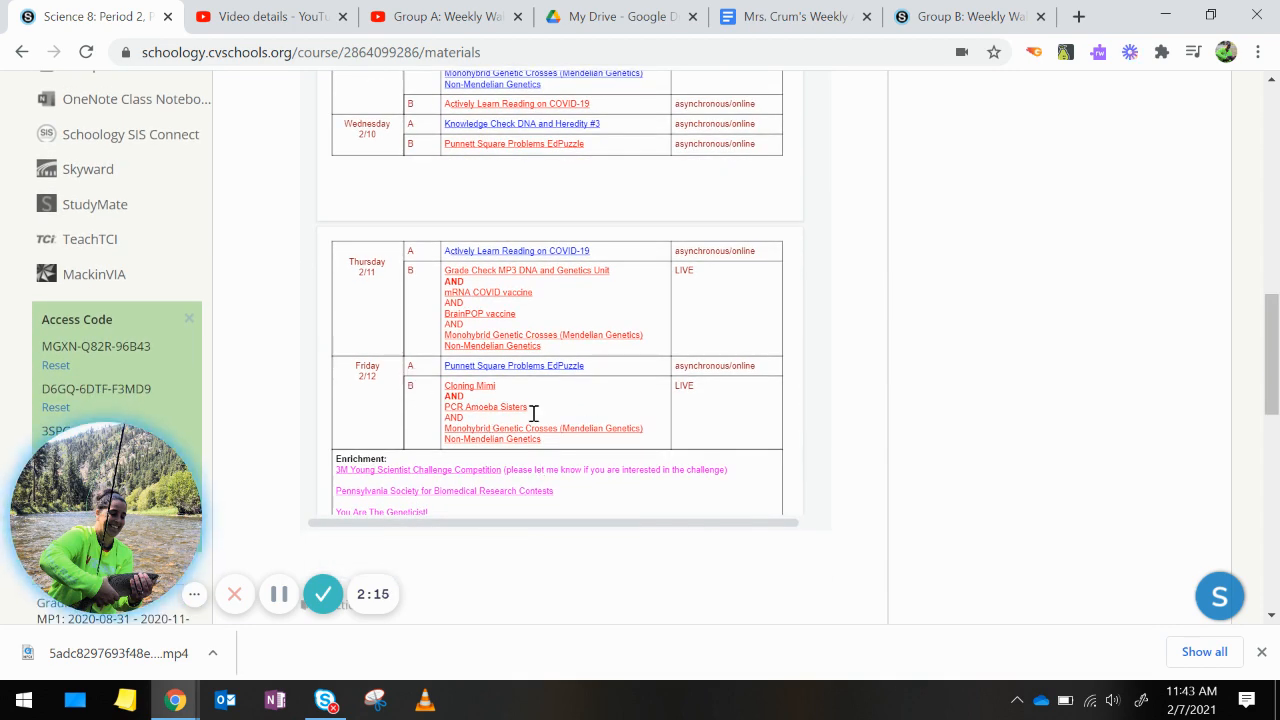
mouse_move(486, 403)
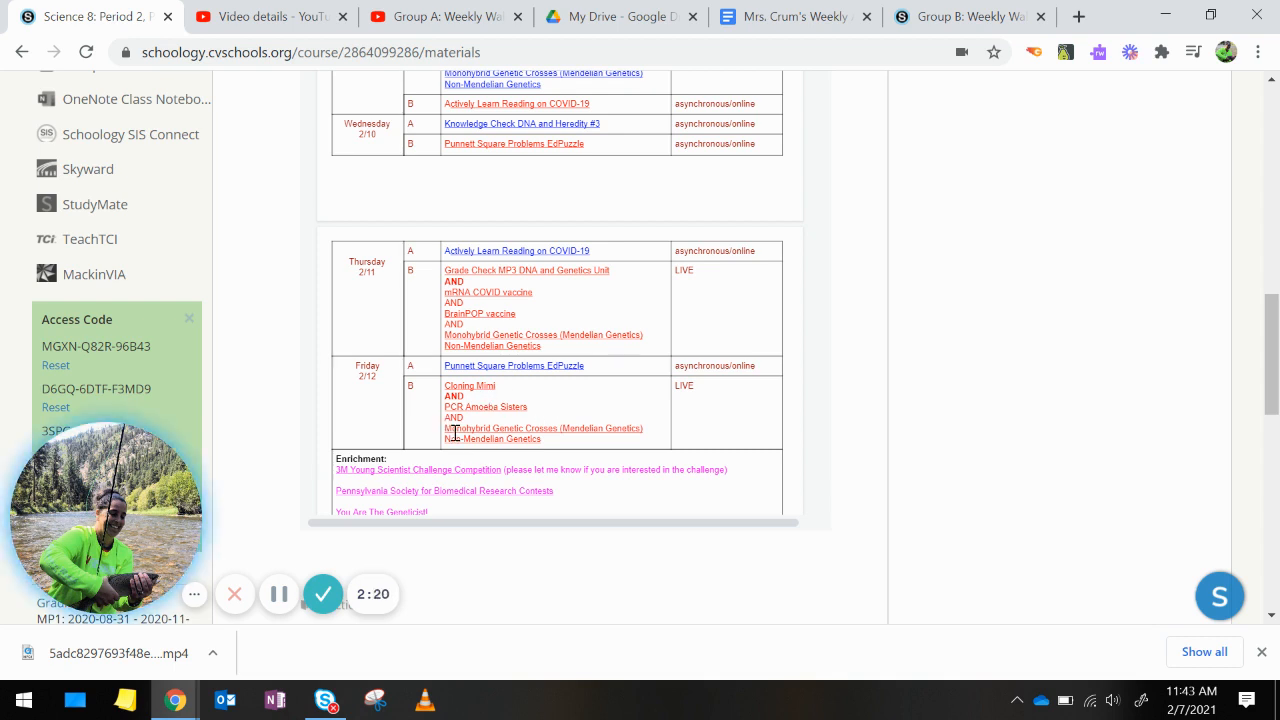
mouse_move(519, 390)
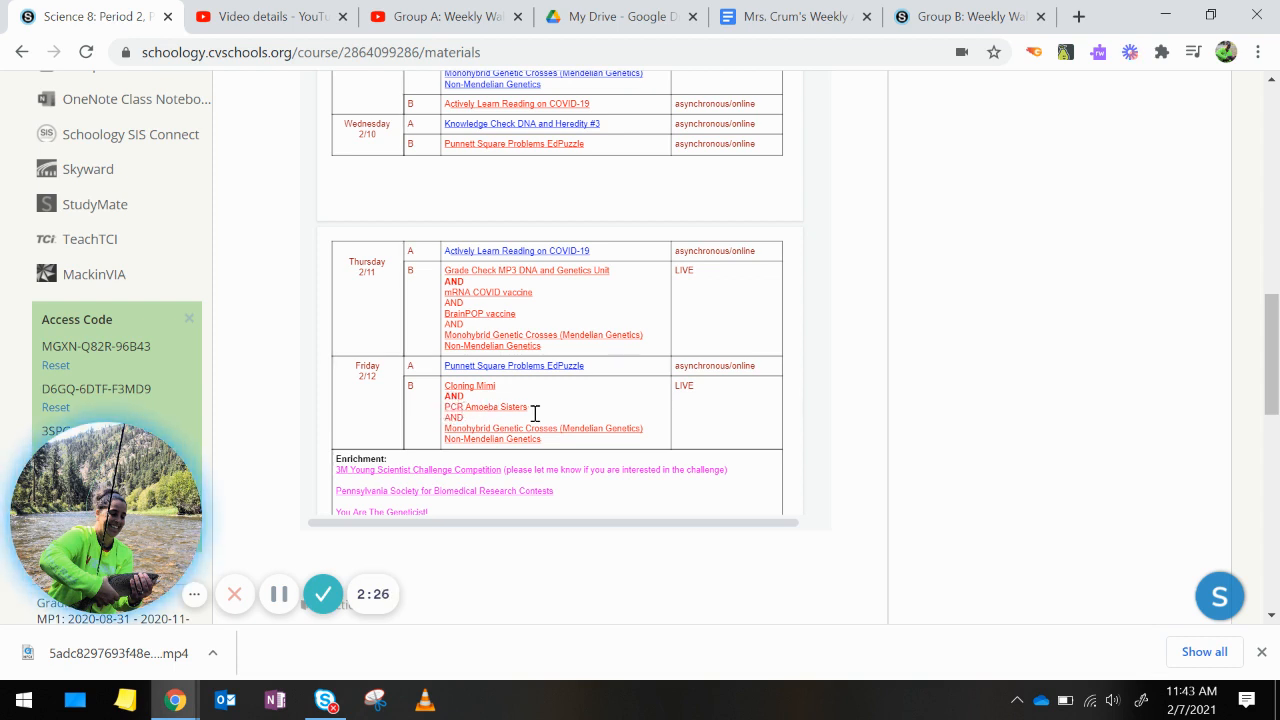
mouse_move(949, 353)
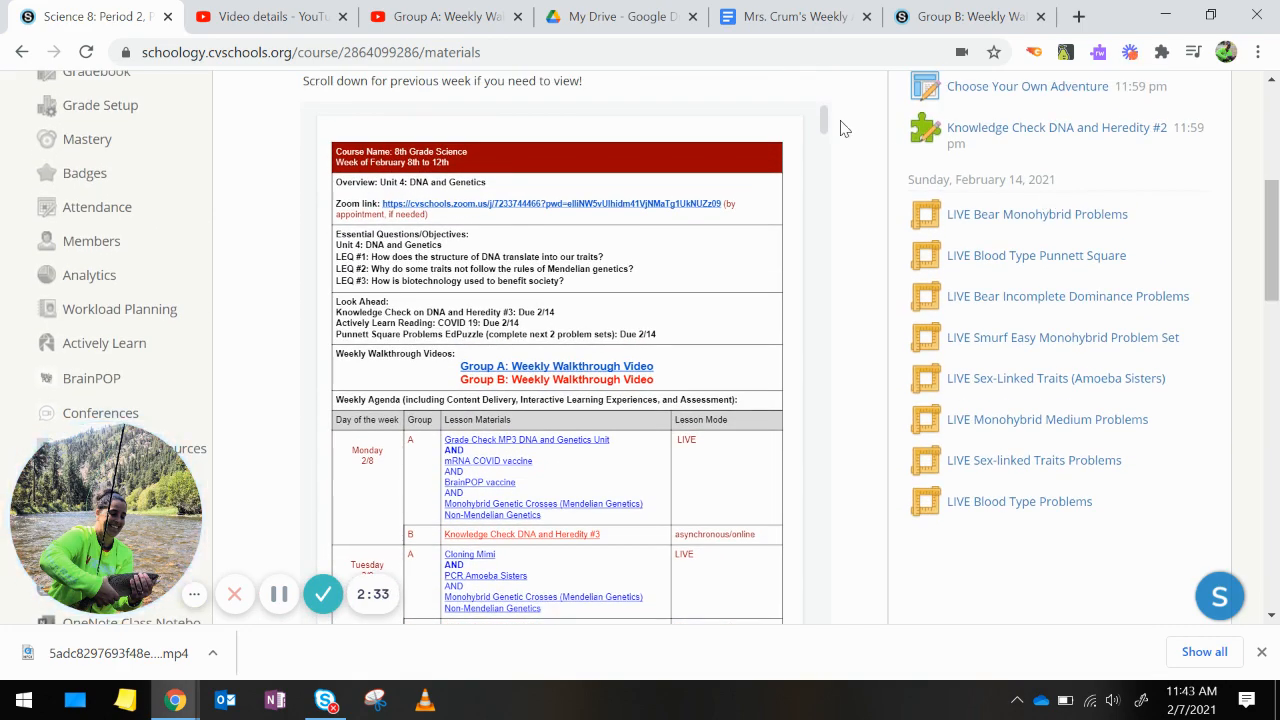
scroll(down, 3)
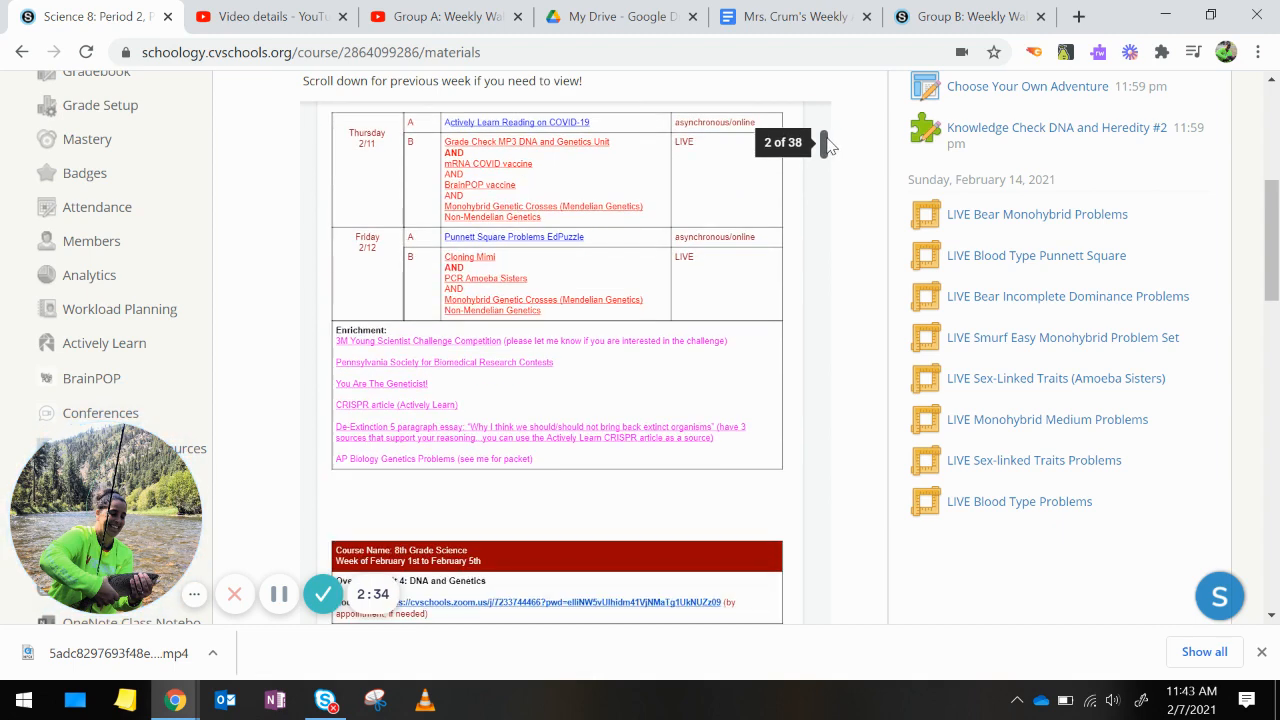
scroll(down, 3)
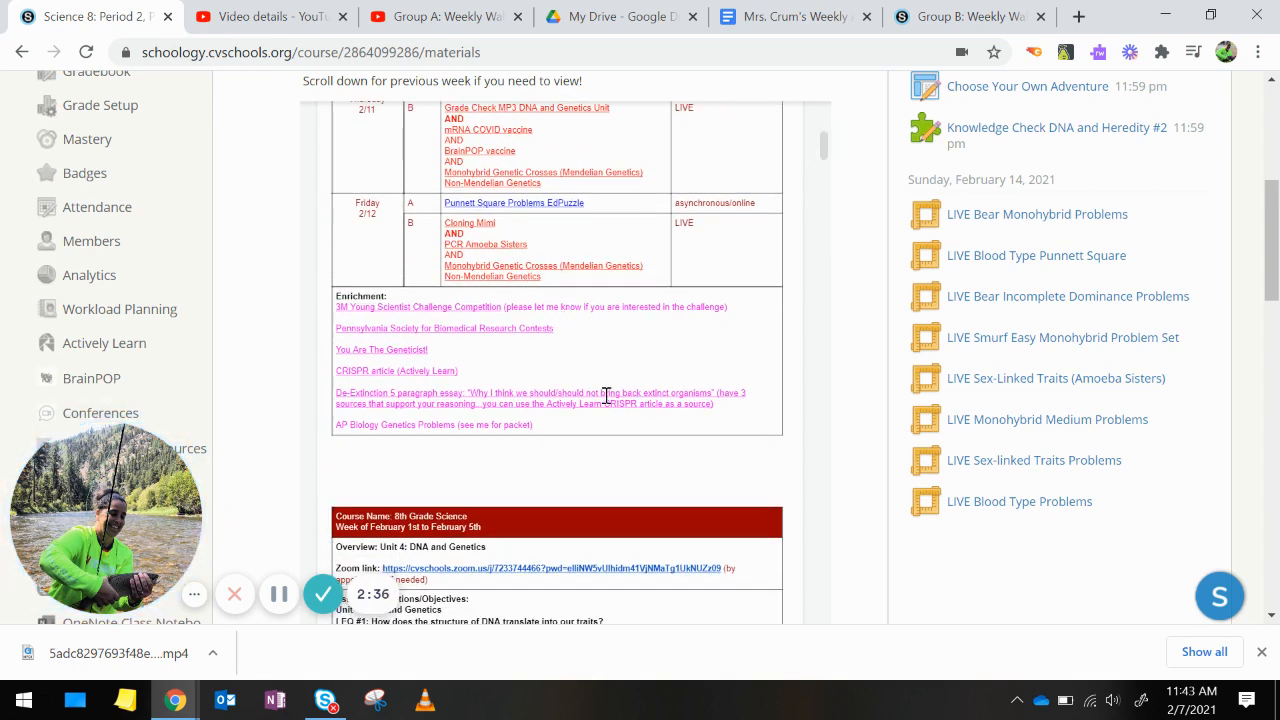
mouse_move(394, 335)
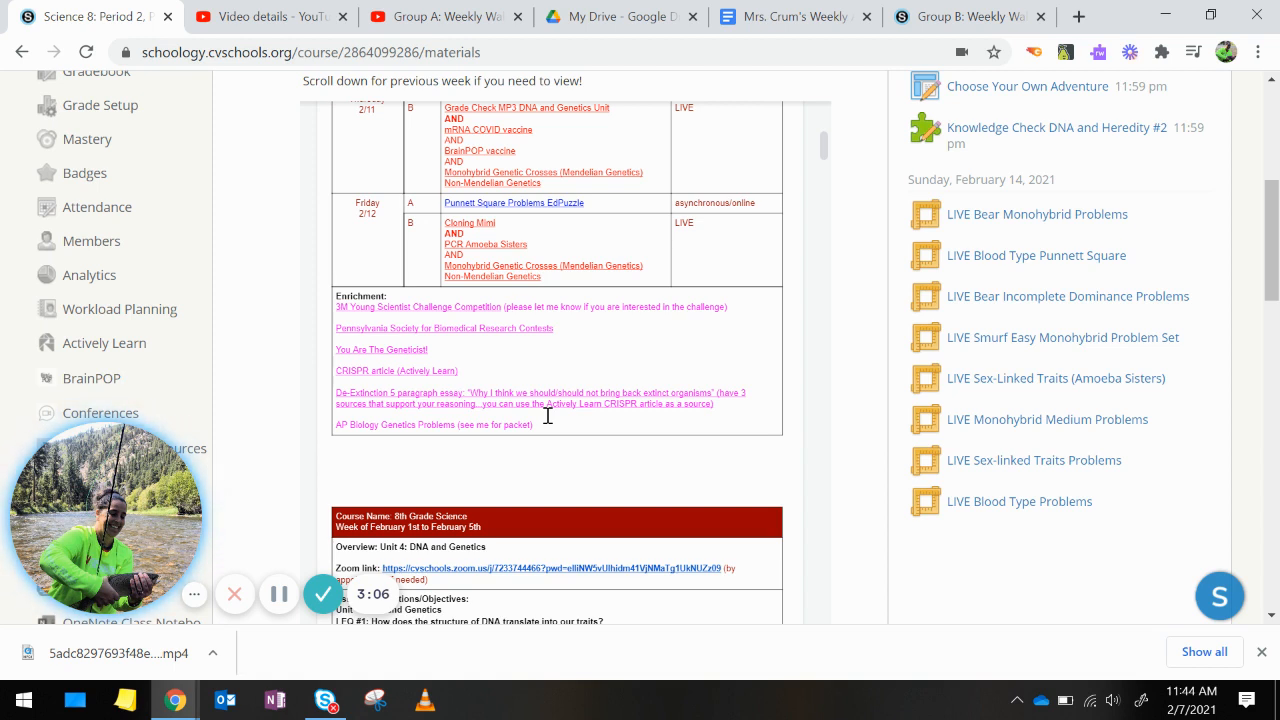
mouse_move(626, 342)
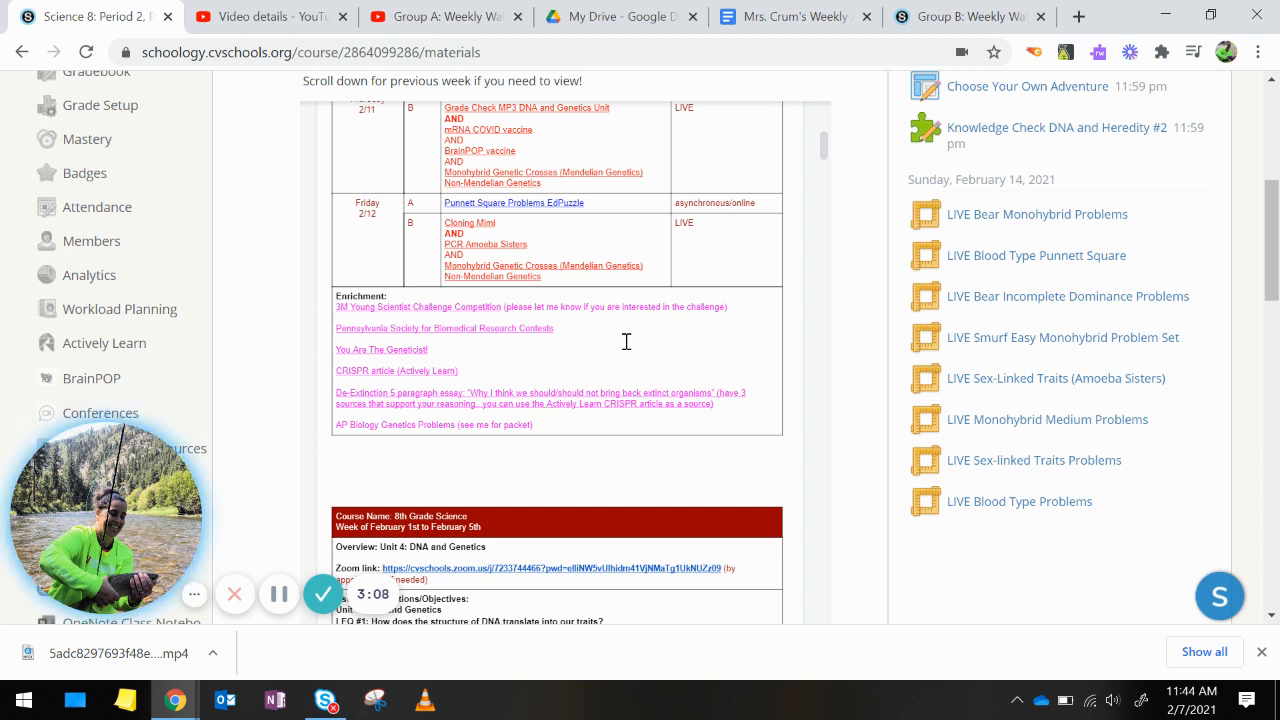
mouse_move(553, 406)
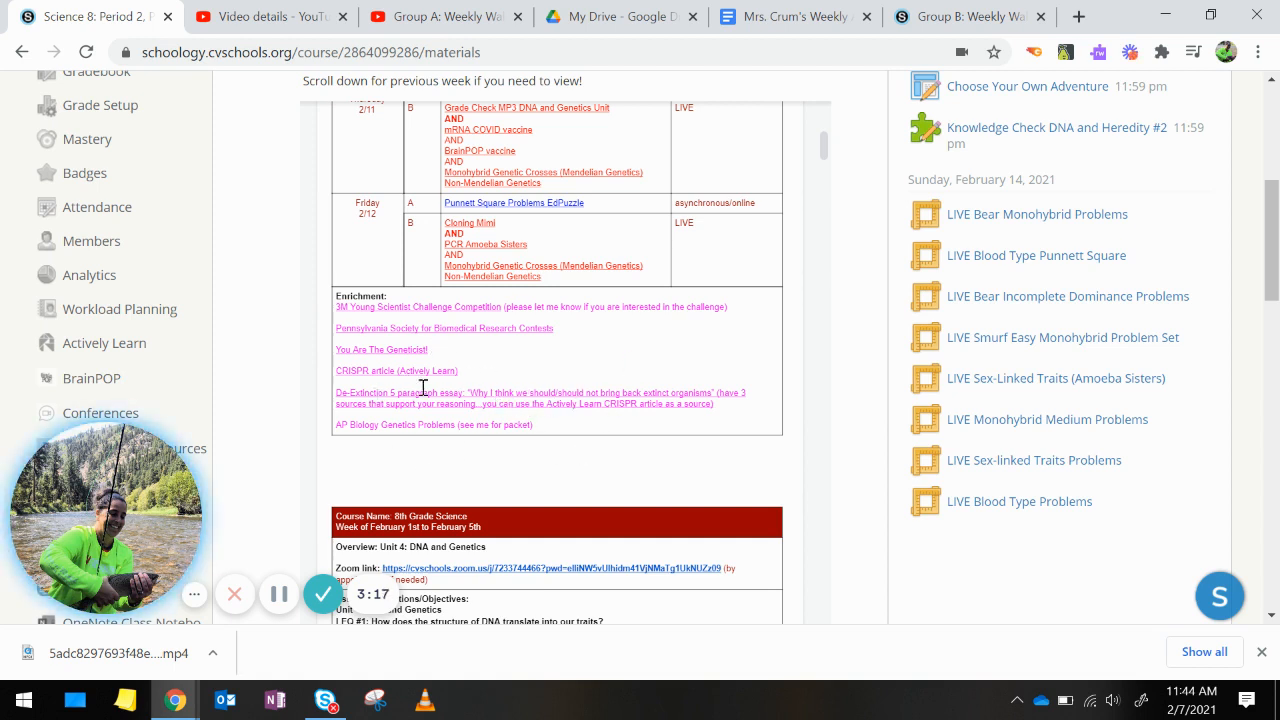
mouse_move(447, 408)
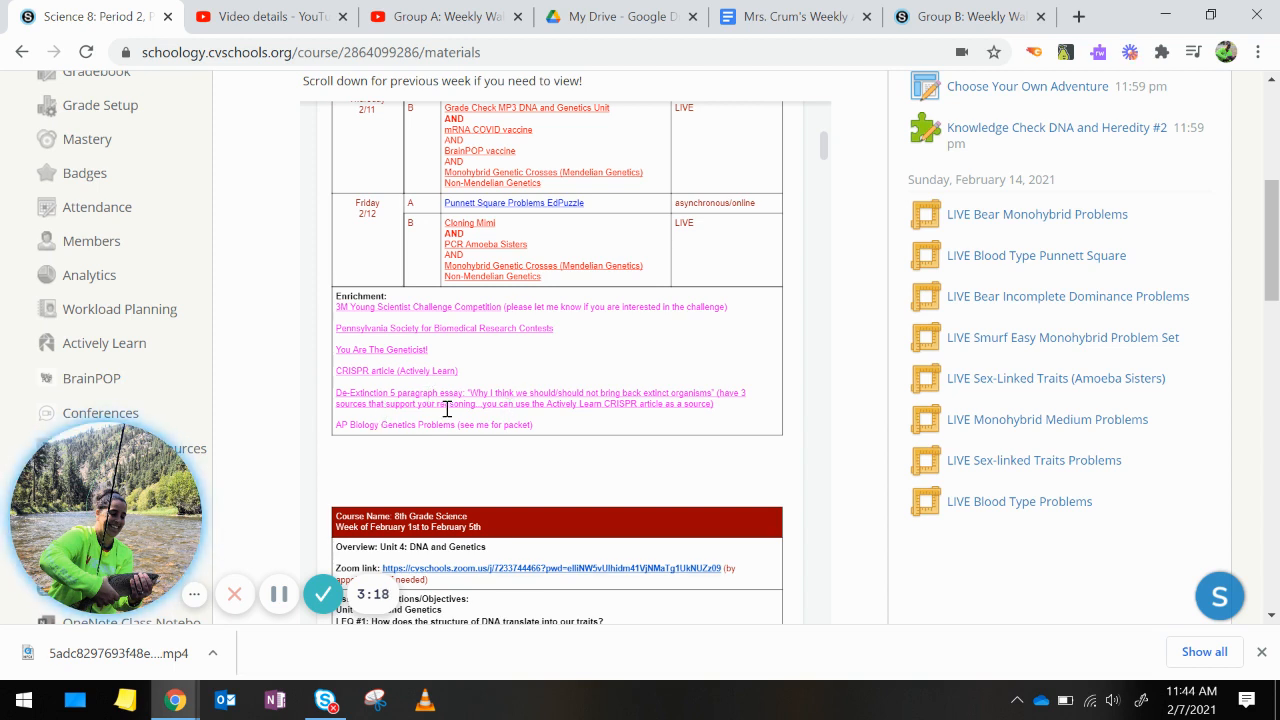